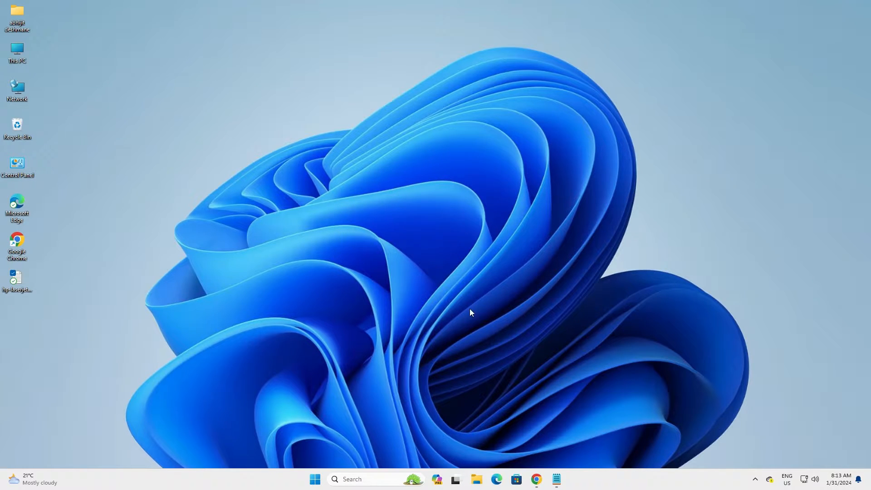
Open the MEGA driver folder for hp-laserjet-1018-basic-driver in Chrome from the desktop shortcut.
{"action": "double_click", "coordinate": [17, 280]}
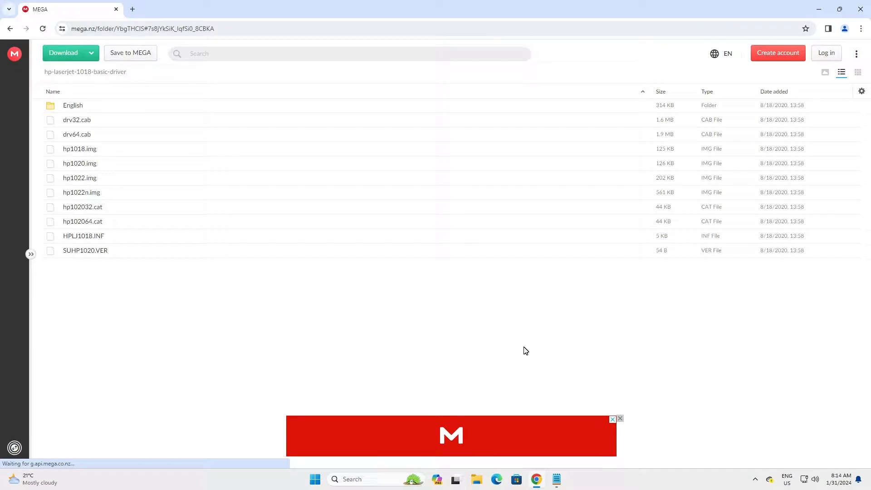
Download the whole driver folder from MEGA as hp-laserjet-1018-basic-driver.zip.
{"action": "left_click", "coordinate": [70, 53]}
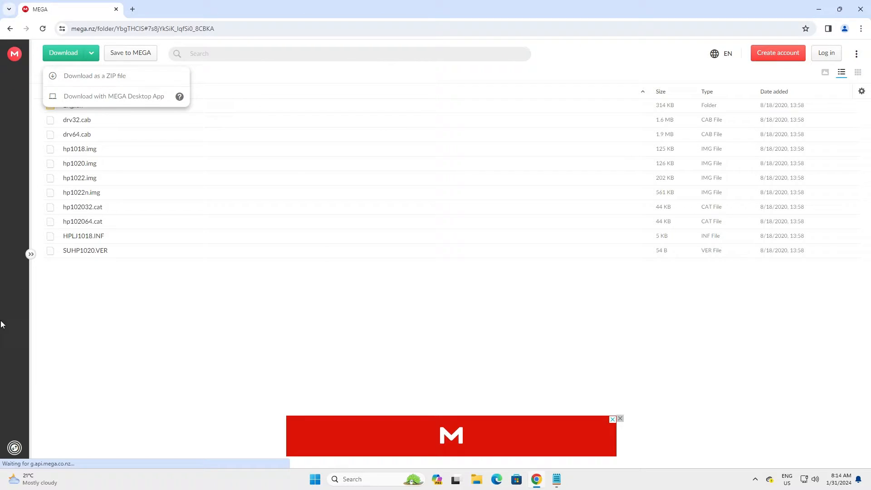
{"action": "left_click", "coordinate": [94, 75]}
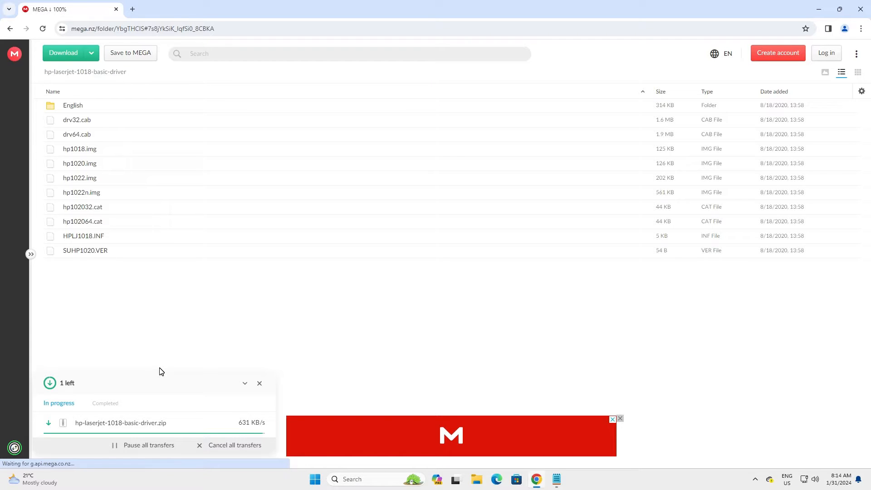
{"action": "left_click", "coordinate": [731, 53]}
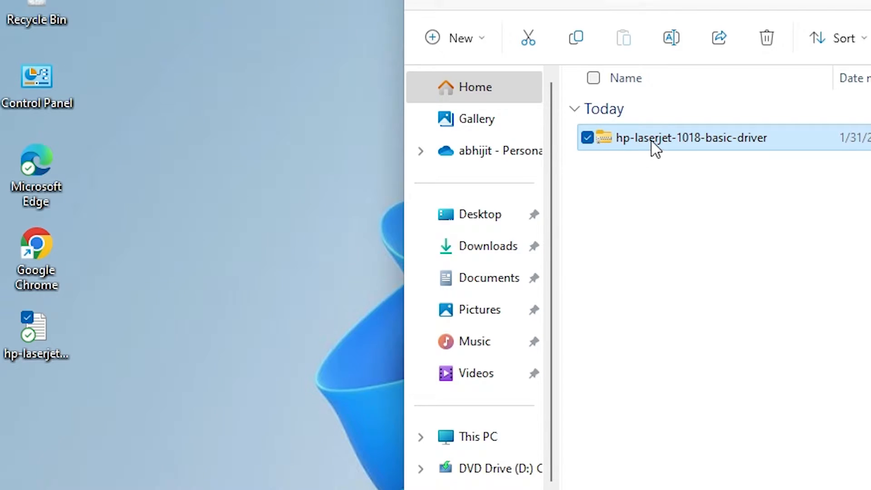
Copy the driver zip to the desktop and extract it into a hp-laserjet-1018-basic-driver folder.
{"action": "left_click_drag", "start_coordinate": [691, 138], "coordinate": [186, 84]}
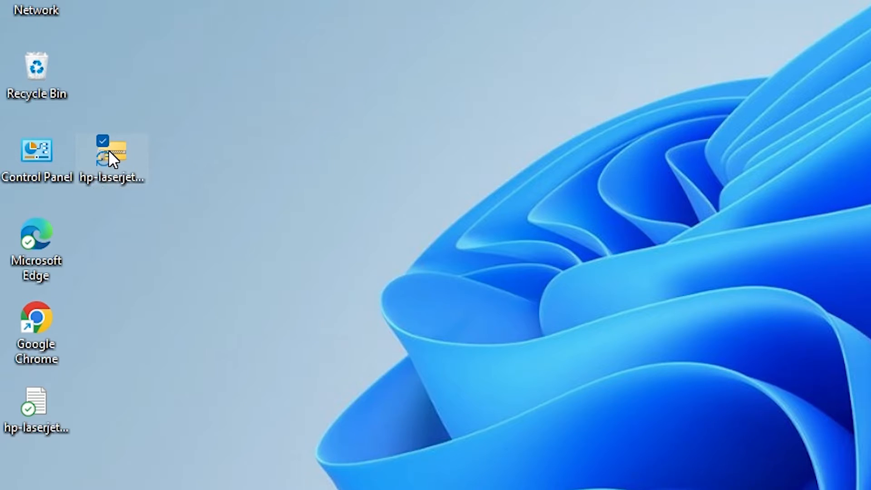
{"action": "right_click", "coordinate": [113, 151]}
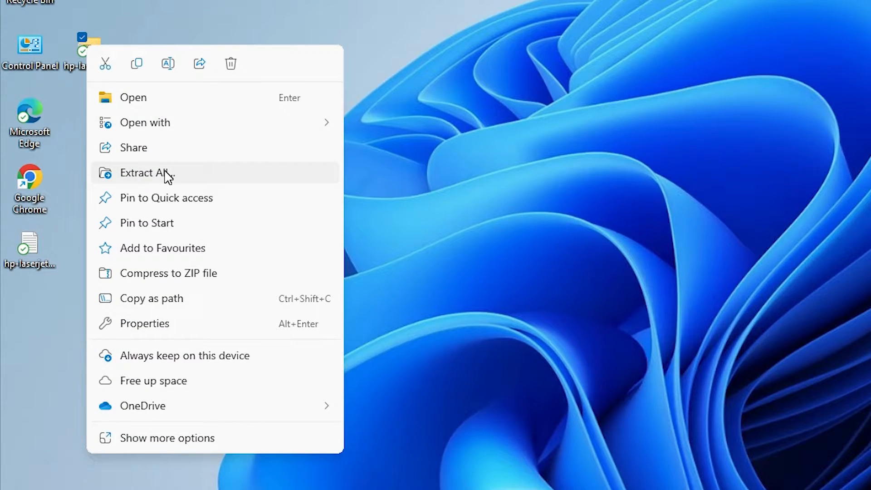
{"action": "left_click", "coordinate": [144, 173]}
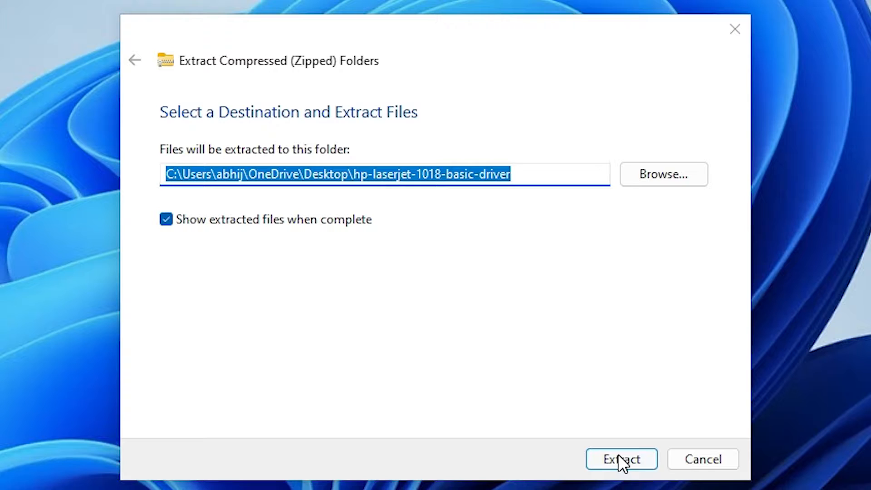
{"action": "left_click", "coordinate": [620, 459]}
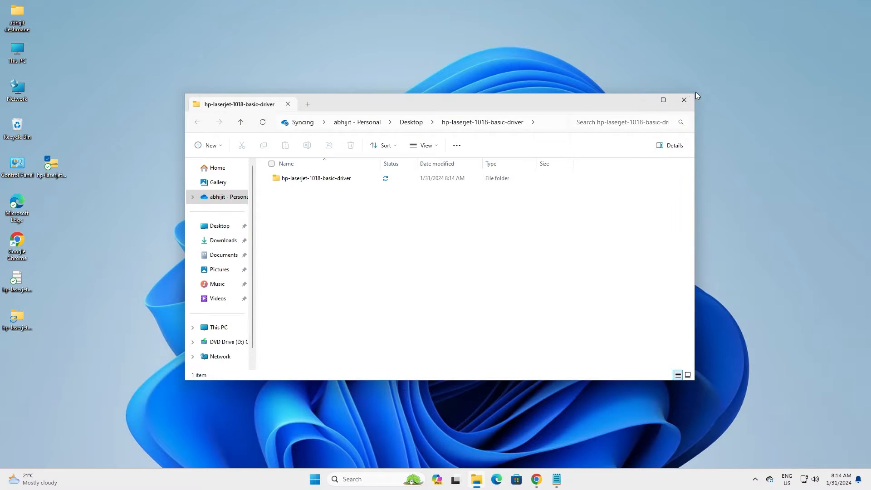
{"action": "left_click", "coordinate": [684, 100]}
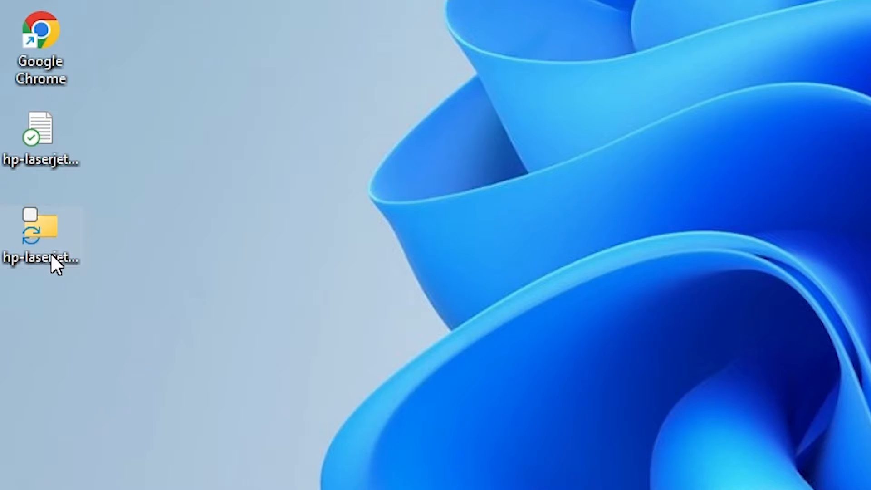
Browse into the extracted driver folder, then find Printers & scanners via Start search and open it.
{"action": "double_click", "coordinate": [41, 231]}
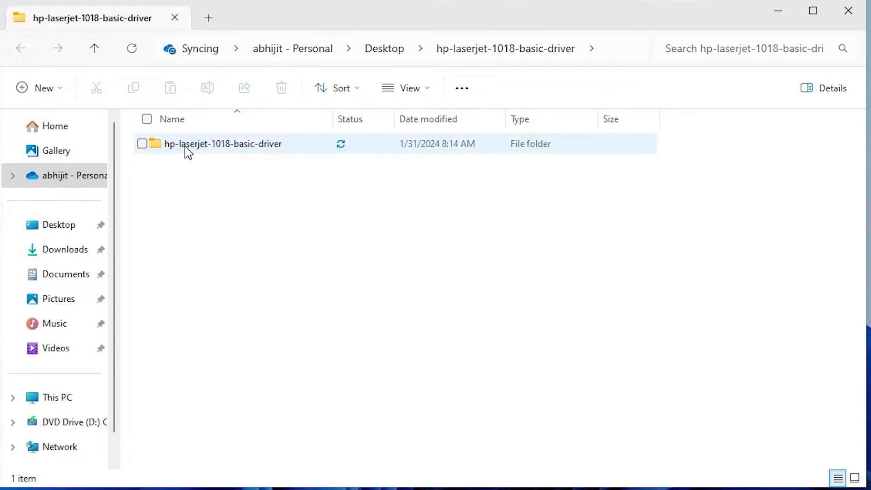
{"action": "double_click", "coordinate": [222, 143]}
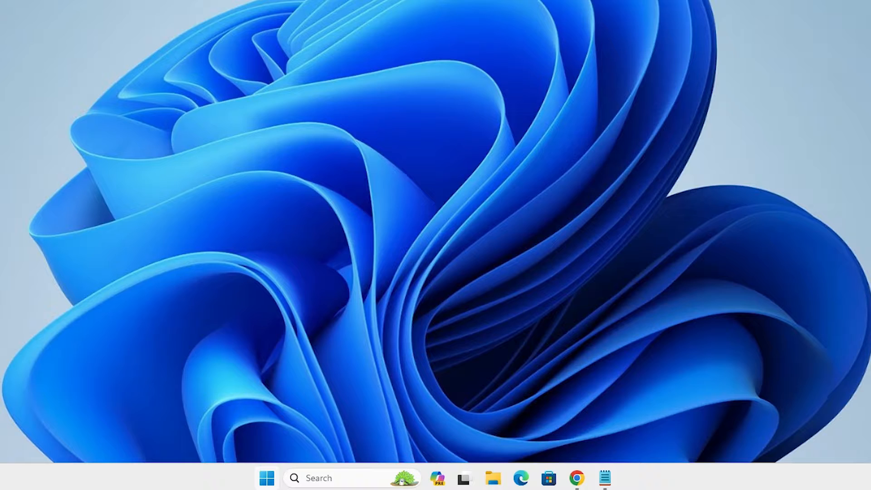
{"action": "left_click", "coordinate": [267, 478]}
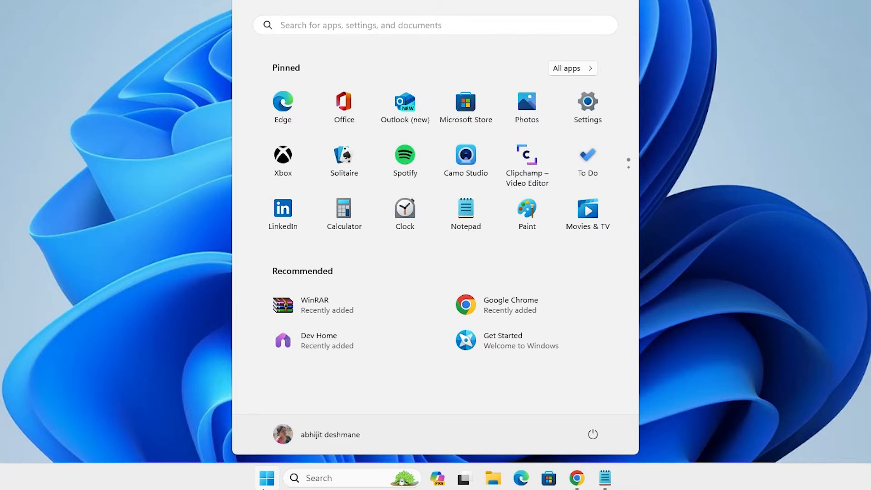
{"action": "type", "text": "printers & scanners"}
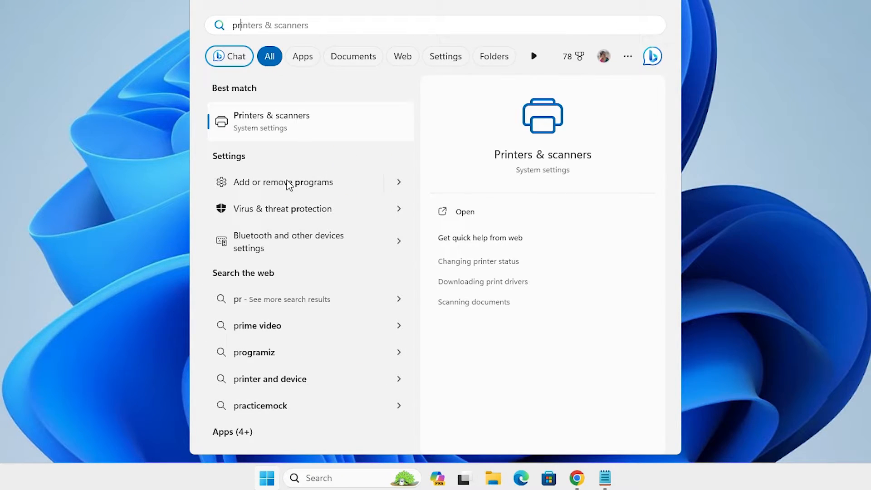
{"action": "left_click", "coordinate": [271, 121]}
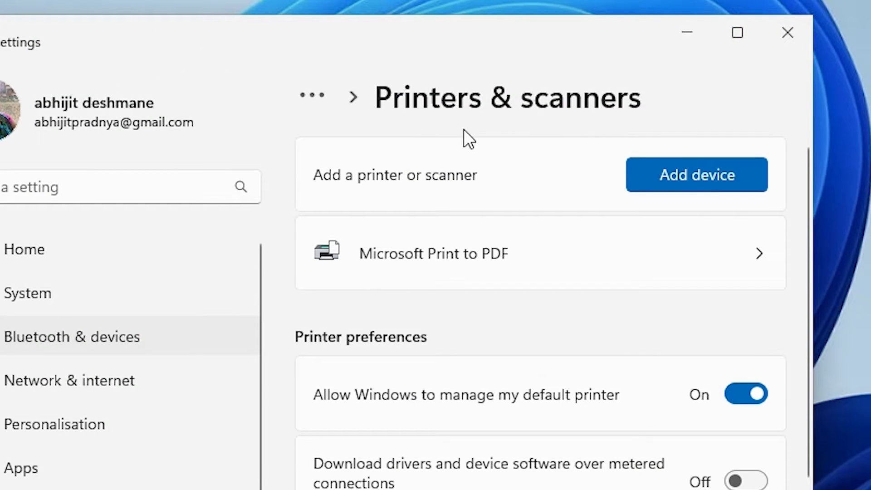
{"action": "mouse_move", "coordinate": [447, 193]}
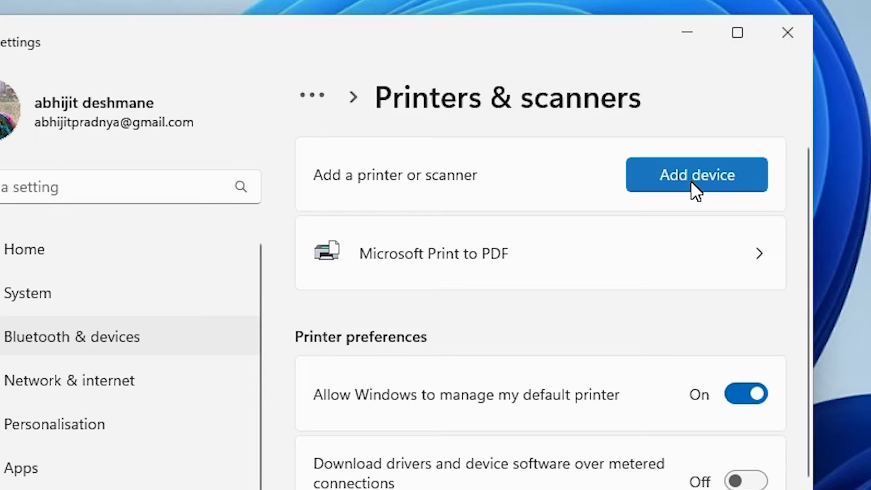
Start Add device, choose Add manually and pick a local printer with manual settings.
{"action": "left_click", "coordinate": [696, 175]}
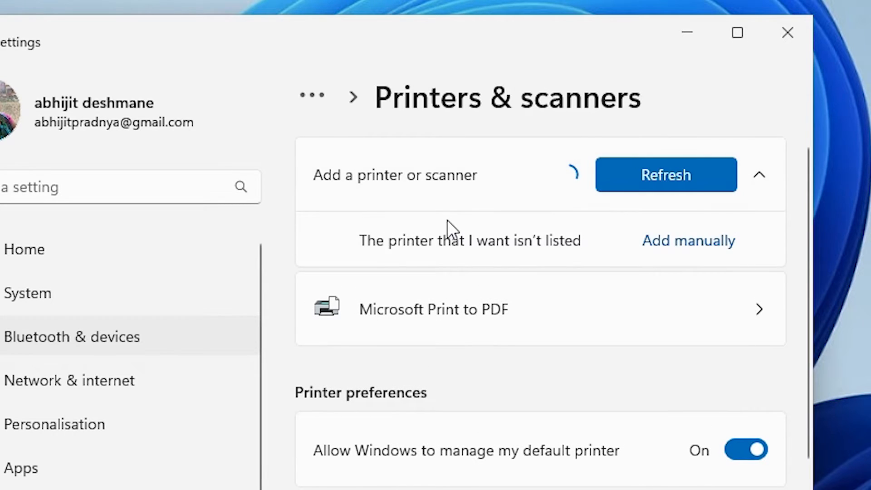
{"action": "mouse_move", "coordinate": [462, 257]}
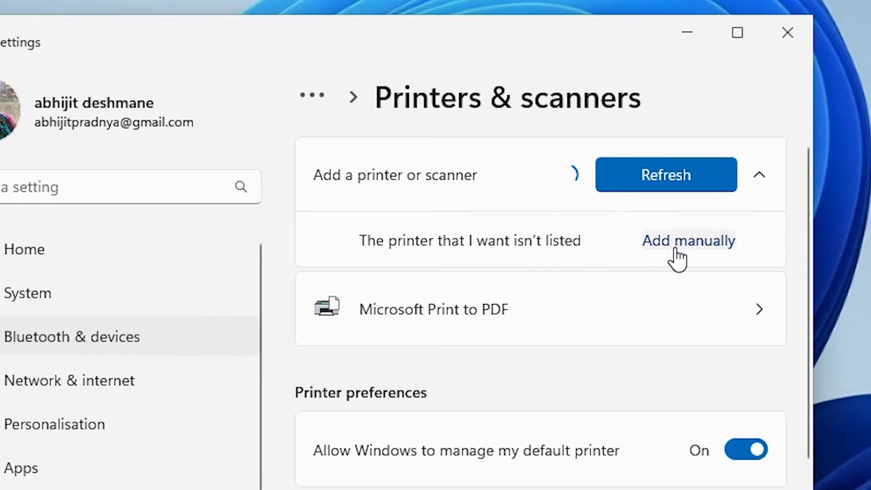
{"action": "left_click", "coordinate": [688, 240]}
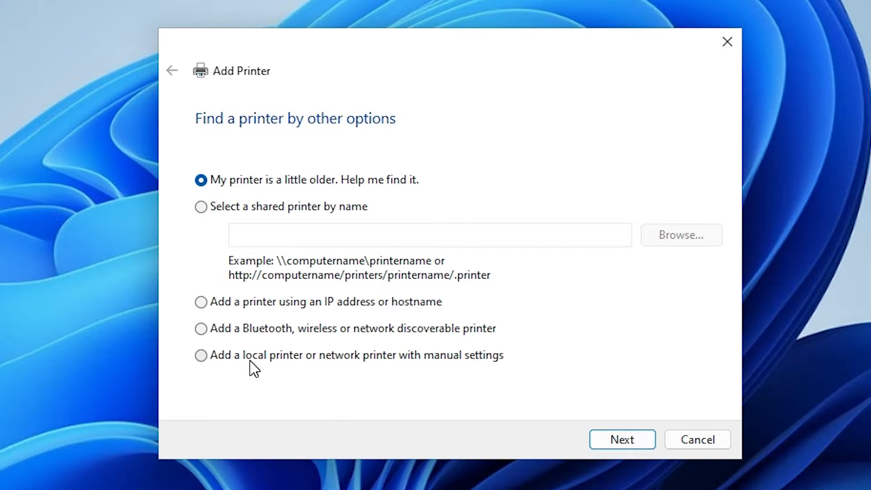
{"action": "left_click", "coordinate": [201, 355]}
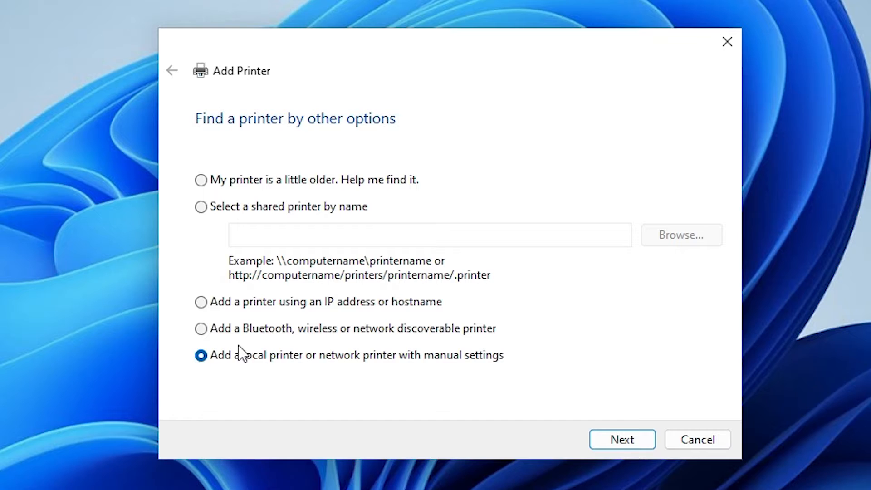
{"action": "left_click", "coordinate": [621, 439]}
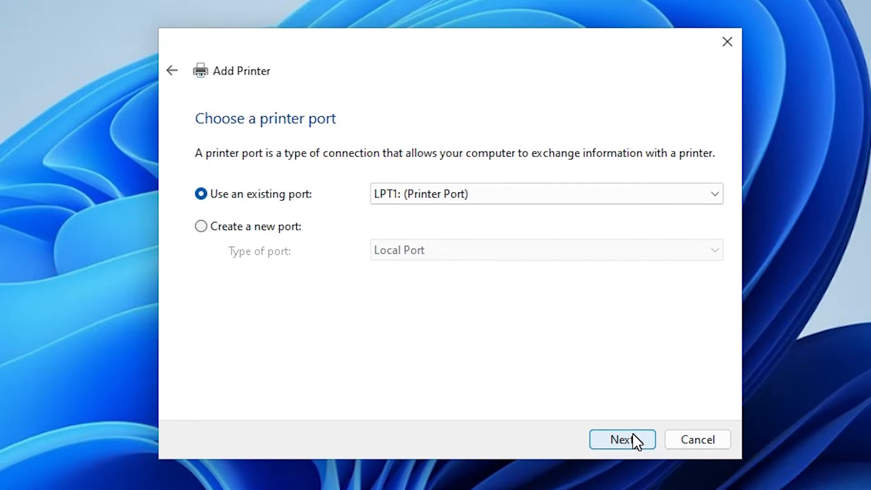
{"action": "mouse_move", "coordinate": [441, 185]}
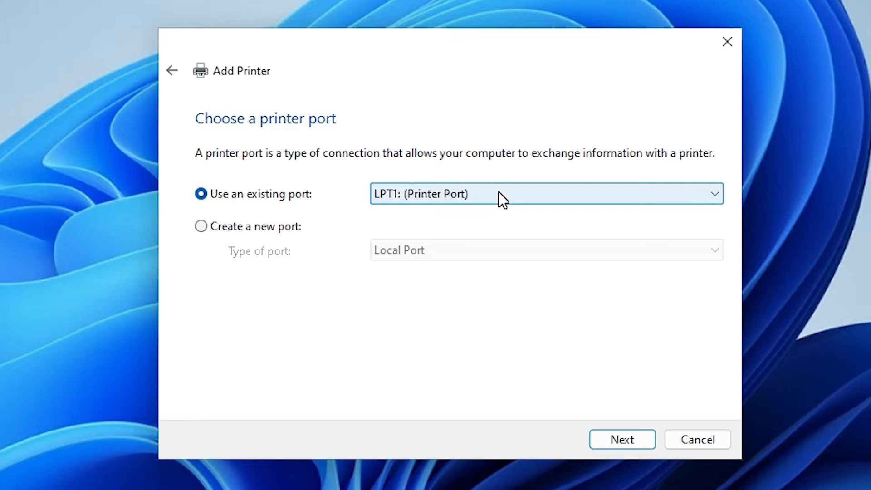
Use the existing port USB_001 (Local Port) for the printer and continue.
{"action": "left_click", "coordinate": [546, 194]}
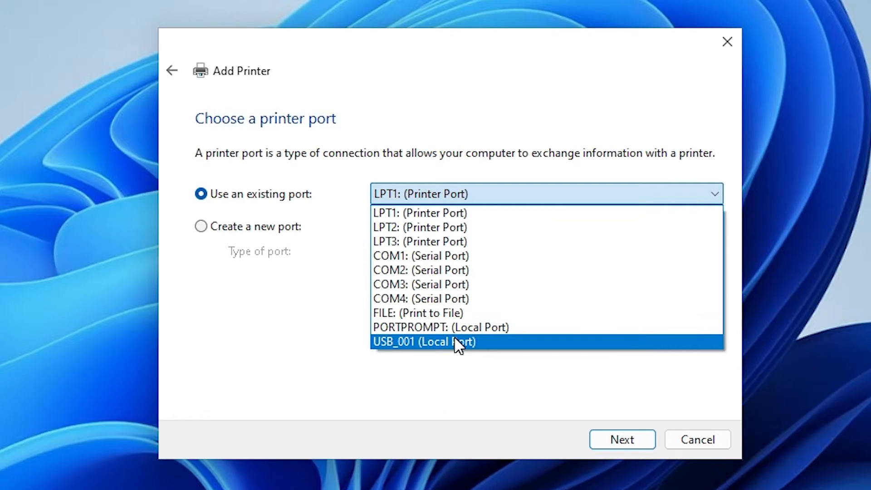
{"action": "mouse_move", "coordinate": [441, 351]}
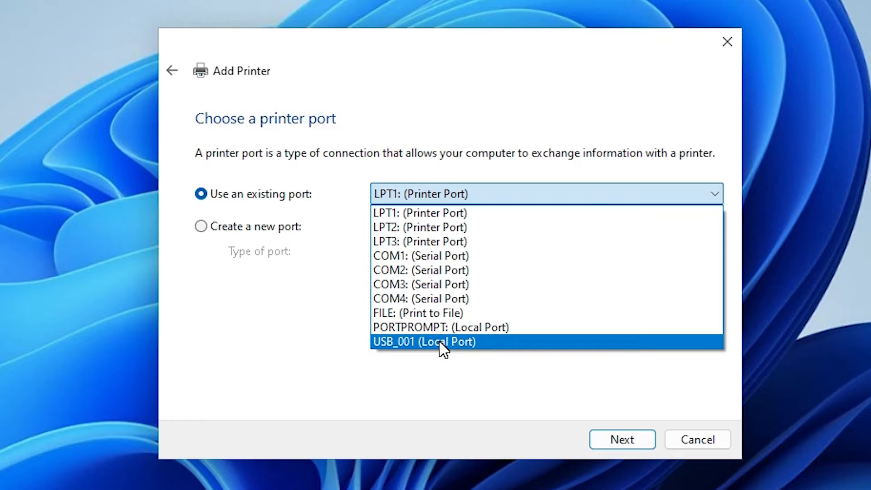
{"action": "left_click", "coordinate": [423, 342]}
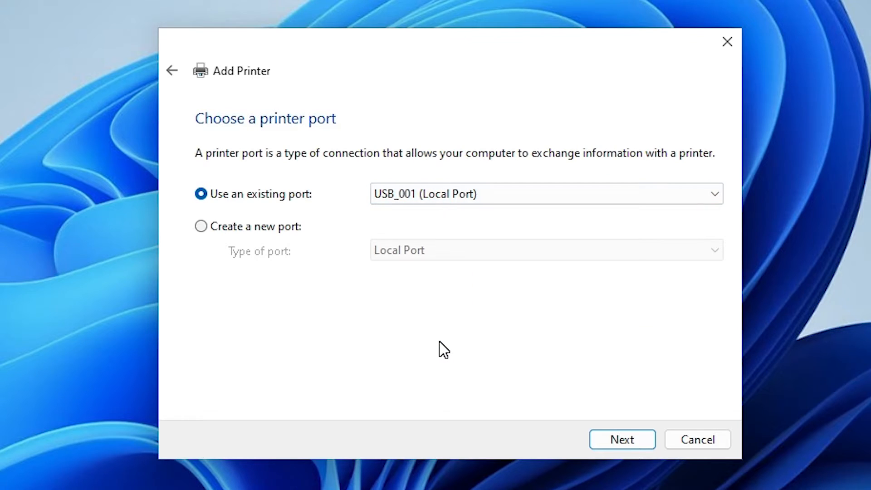
{"action": "left_click", "coordinate": [621, 438]}
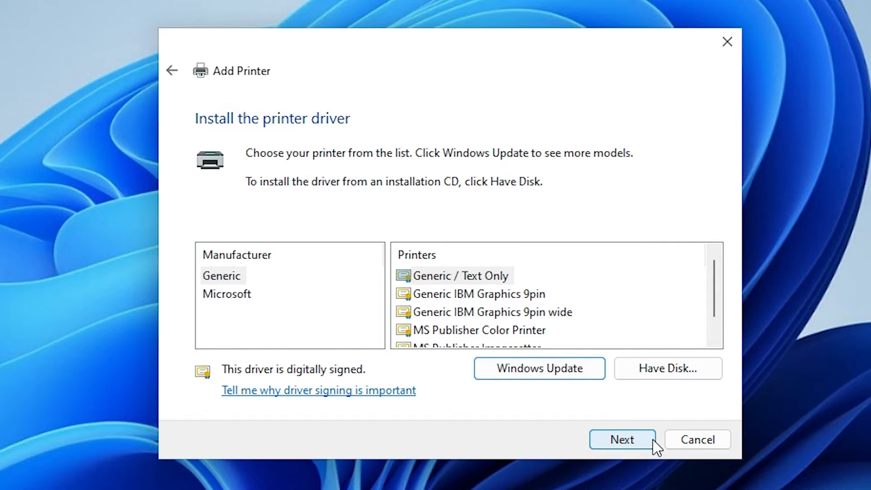
Via Have Disk, load HPLJ1018.INF from the nested hp-laserjet-1018-basic-driver folder.
{"action": "left_click", "coordinate": [666, 368]}
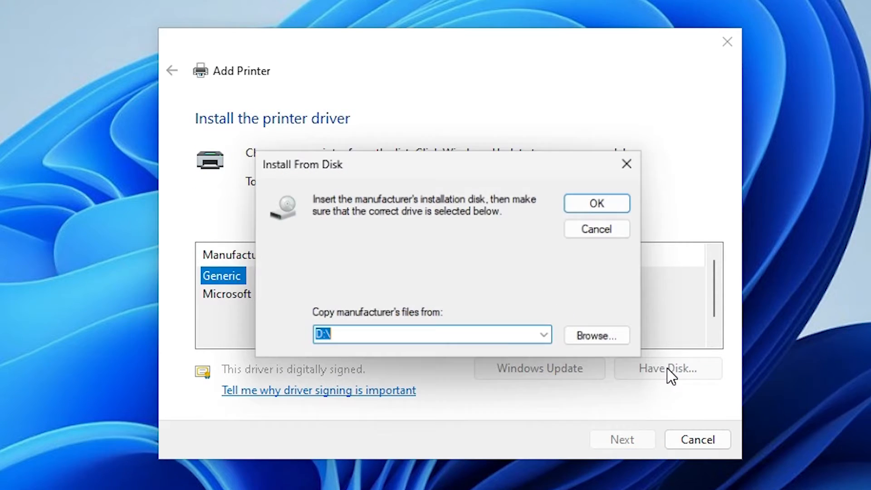
{"action": "left_click", "coordinate": [595, 336]}
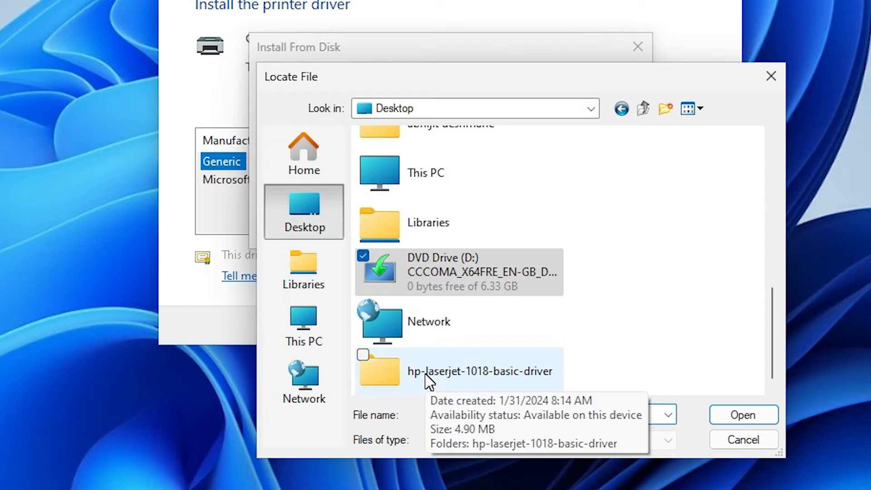
{"action": "double_click", "coordinate": [478, 370]}
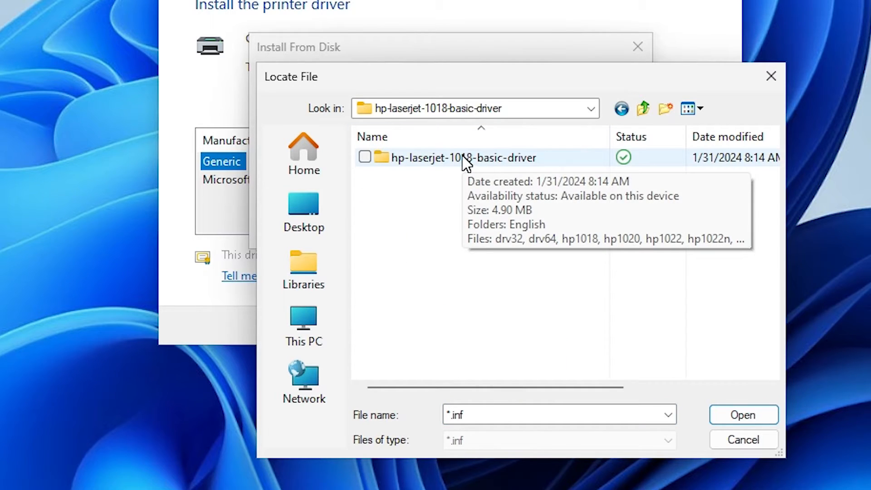
{"action": "double_click", "coordinate": [463, 157]}
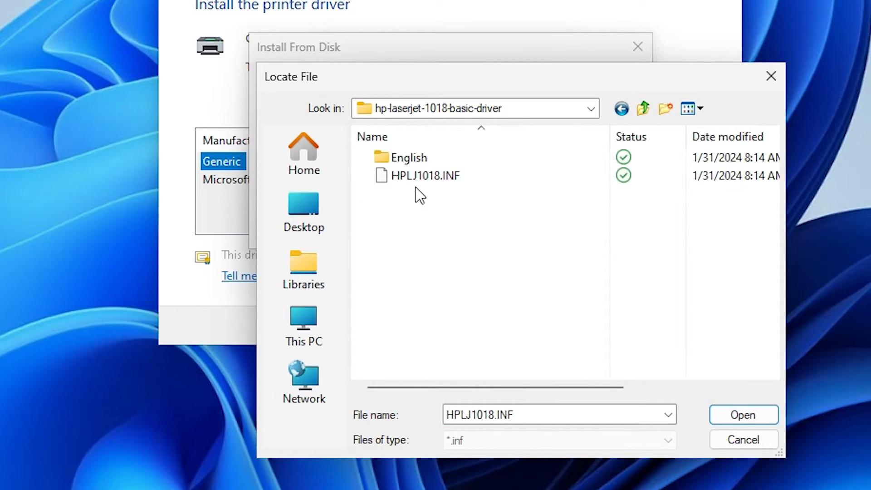
{"action": "left_click", "coordinate": [425, 175]}
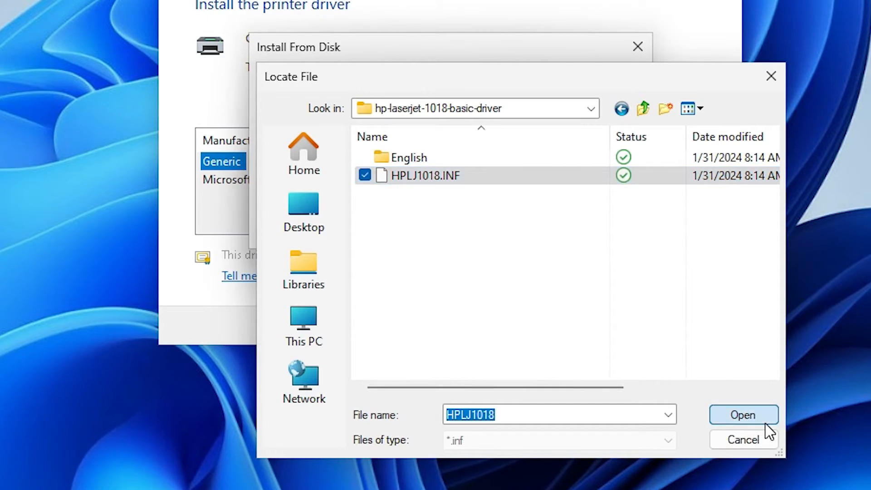
{"action": "left_click", "coordinate": [742, 415]}
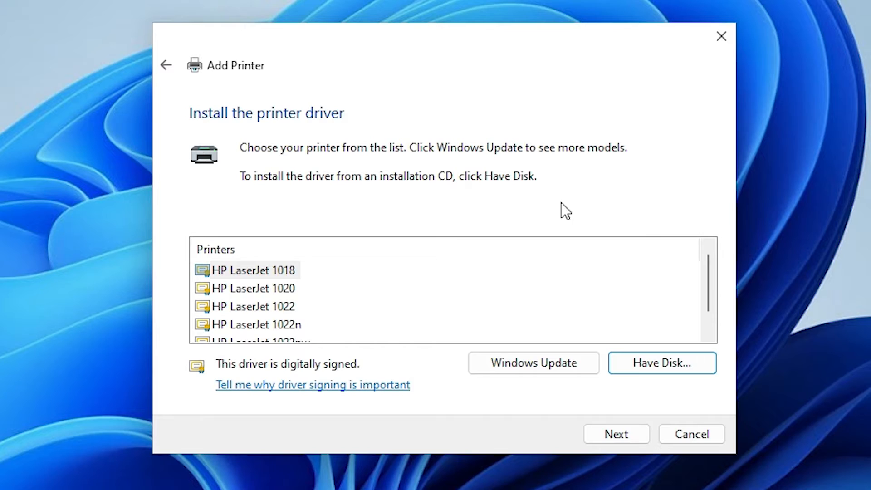
{"action": "mouse_move", "coordinate": [302, 277]}
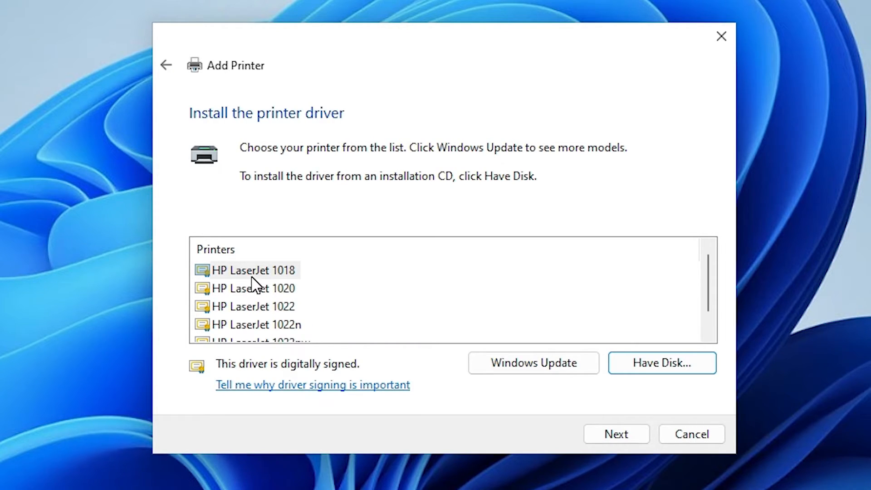
Choose the HP LaserJet 1018 model, keep its default name and start installing.
{"action": "left_click", "coordinate": [253, 270]}
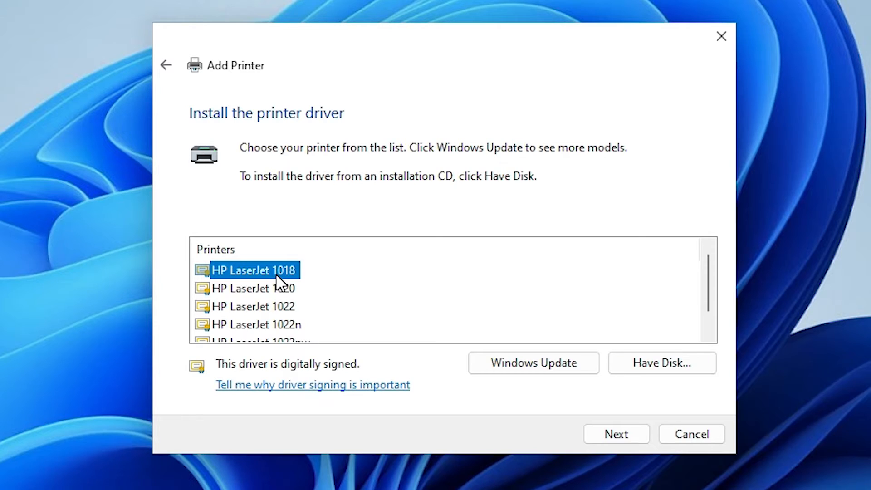
{"action": "left_click", "coordinate": [615, 433]}
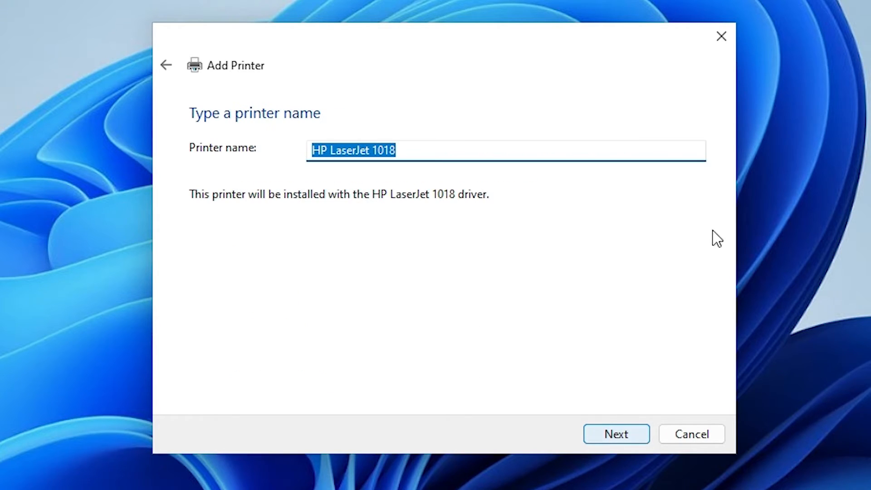
{"action": "mouse_move", "coordinate": [444, 145]}
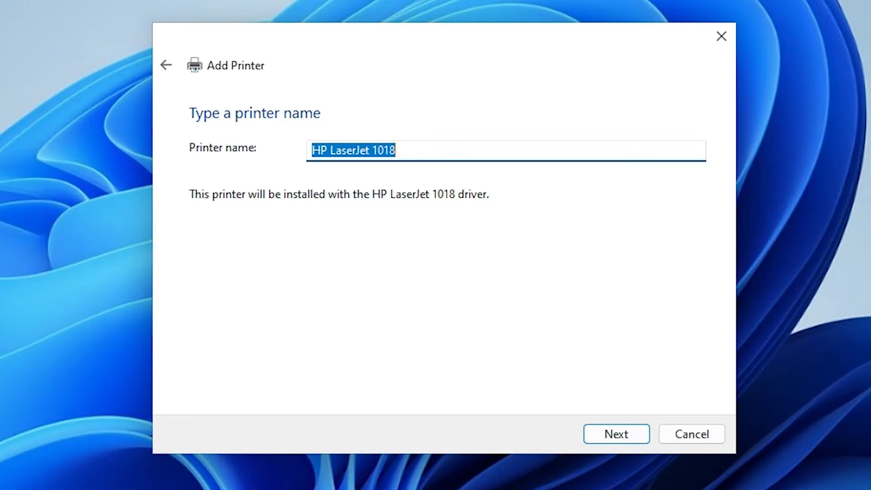
{"action": "left_click", "coordinate": [616, 434]}
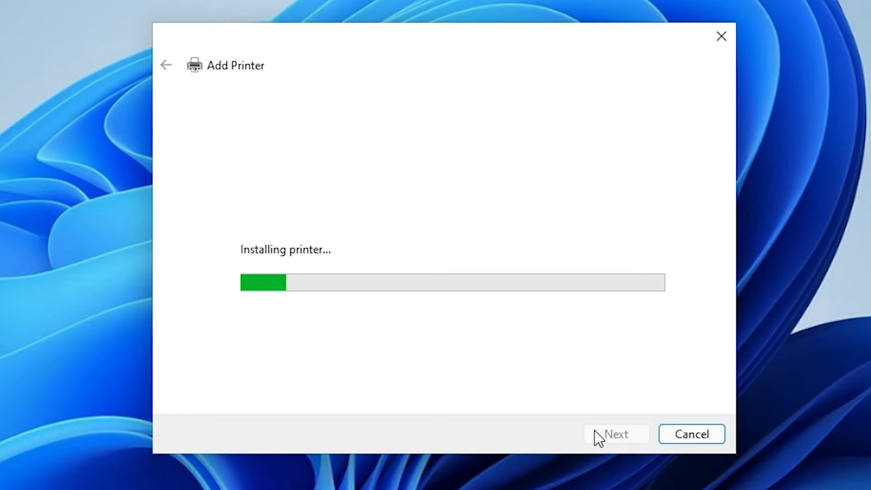
{"action": "mouse_move", "coordinate": [535, 238]}
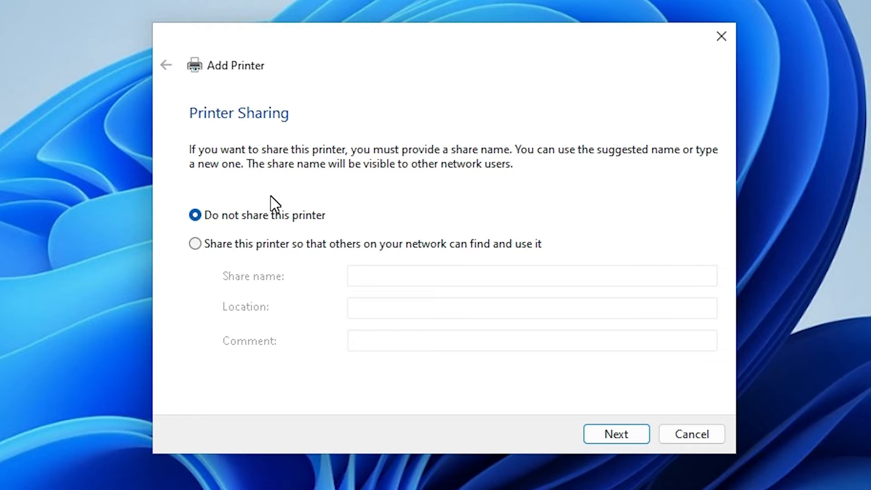
{"action": "mouse_move", "coordinate": [341, 280]}
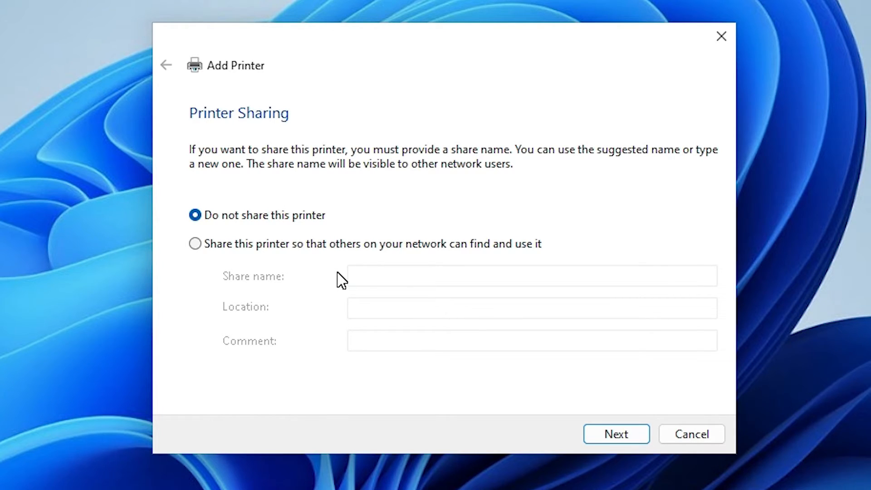
Leave 'Do not share this printer' selected and continue to the success confirmation.
{"action": "left_click", "coordinate": [194, 243]}
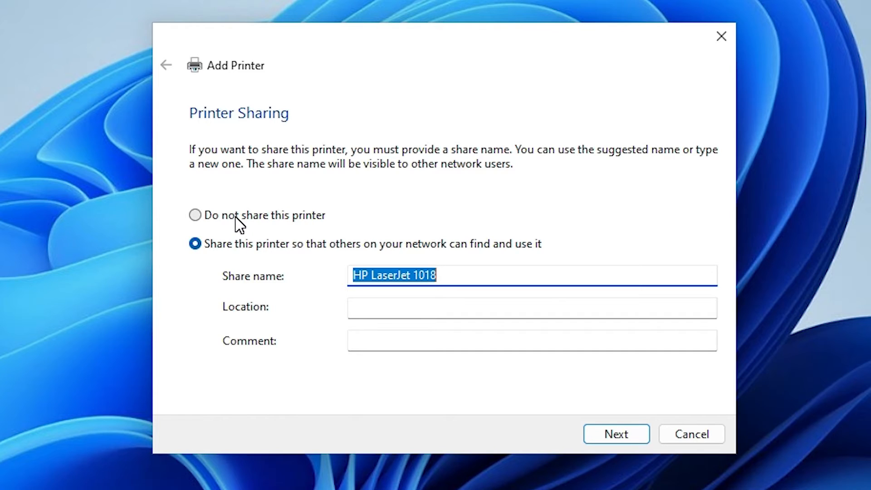
{"action": "left_click", "coordinate": [195, 215]}
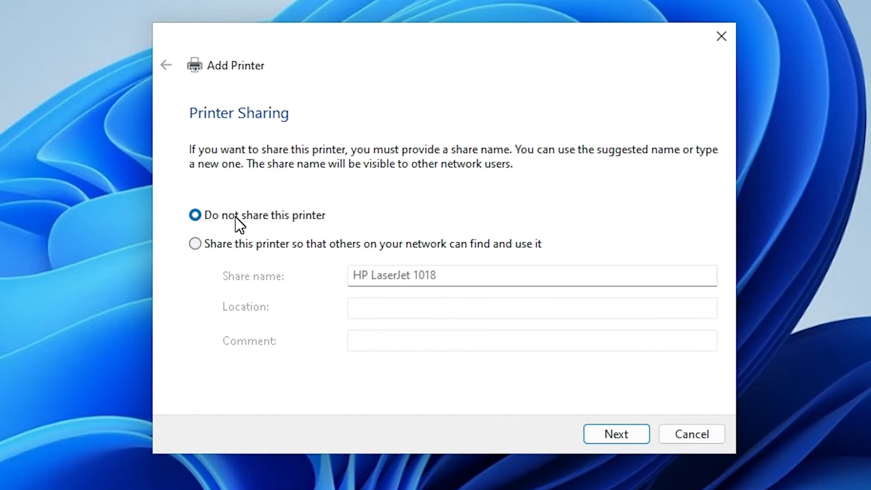
{"action": "left_click", "coordinate": [615, 433]}
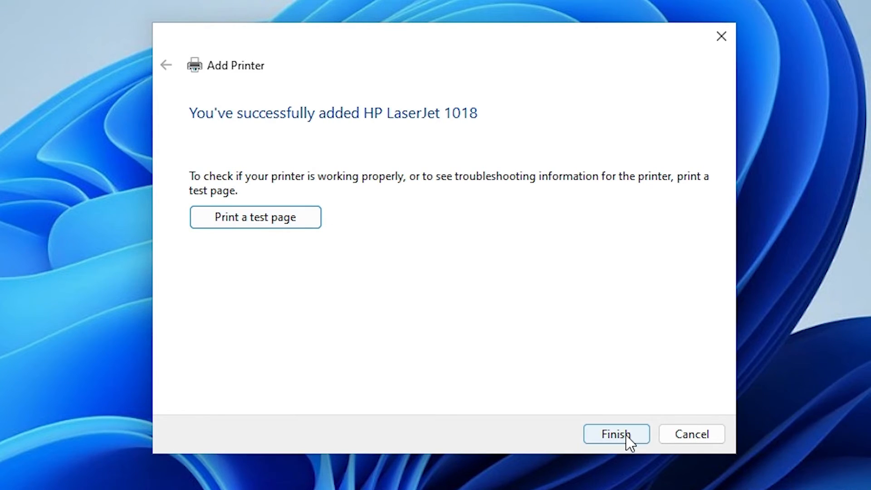
Finish the wizard and bring up the Start menu search.
{"action": "left_click", "coordinate": [615, 434]}
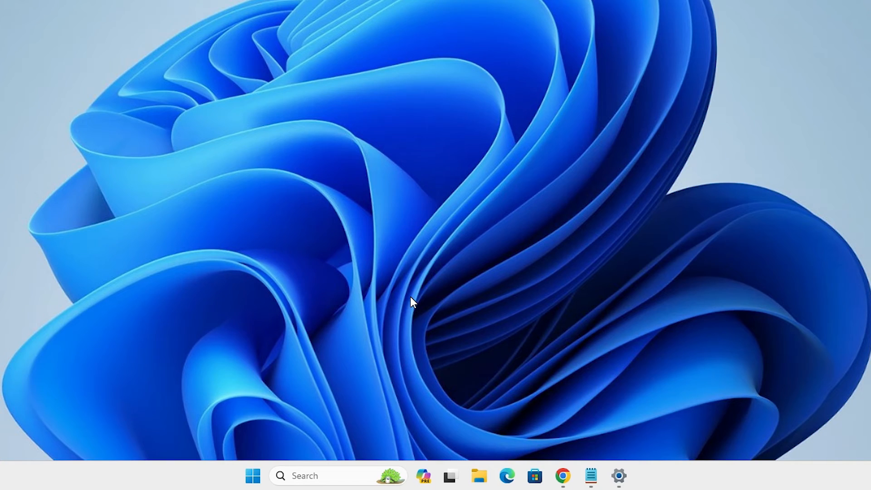
{"action": "left_click", "coordinate": [253, 475]}
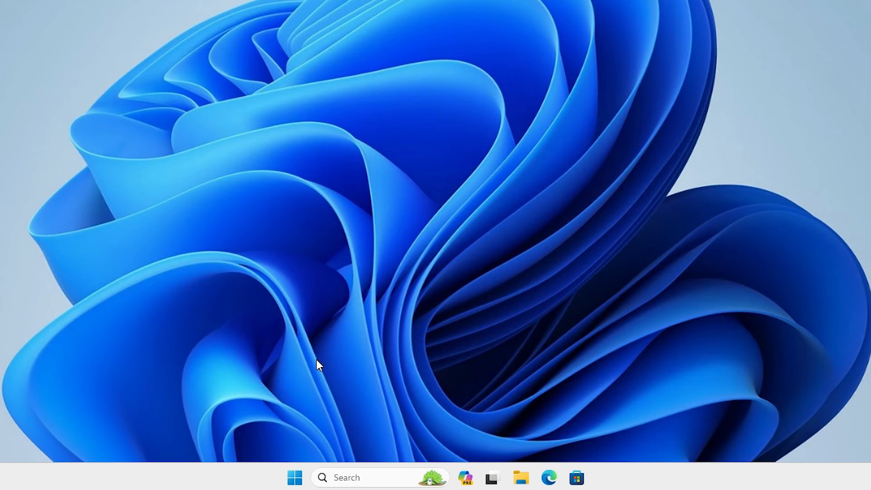
{"action": "left_click", "coordinate": [294, 478]}
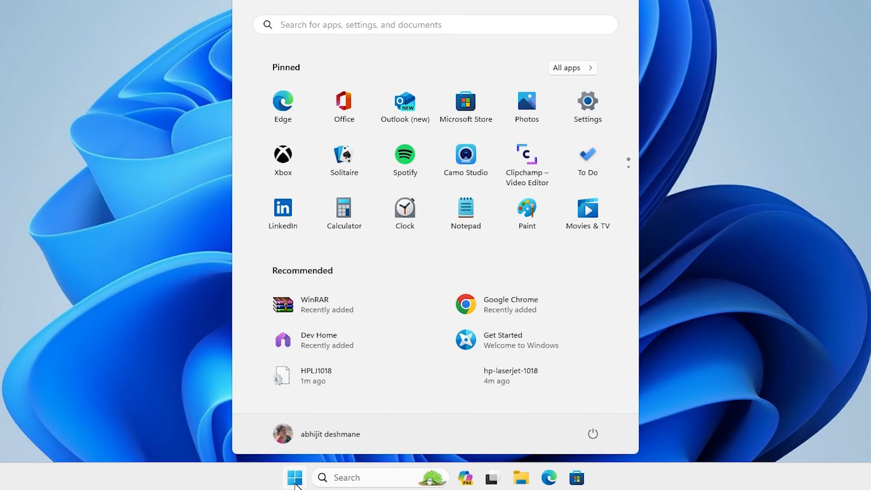
Search 'printers & scanners' to open the page listing HP LaserJet 1018.
{"action": "type", "text": "printers & scanners"}
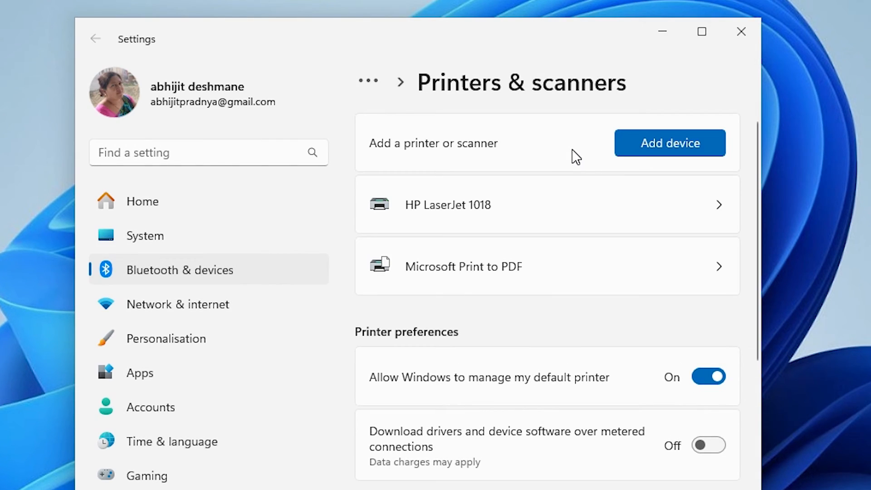
{"action": "mouse_move", "coordinate": [440, 230]}
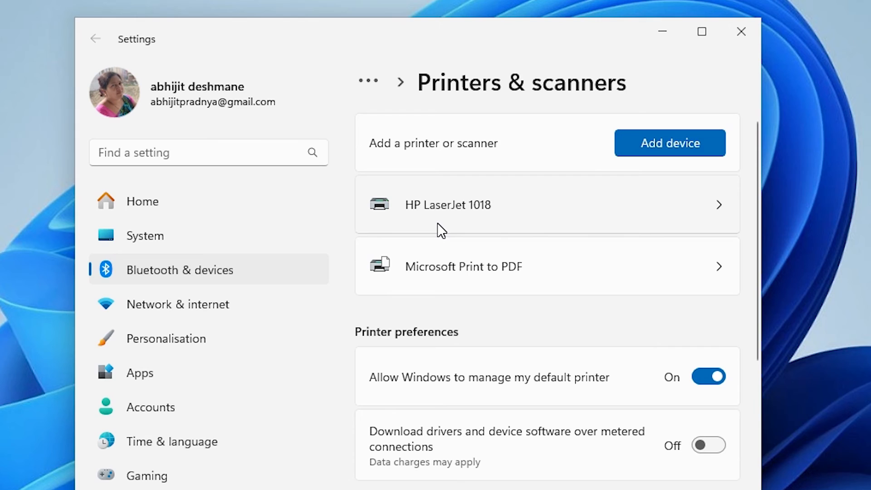
{"action": "mouse_move", "coordinate": [488, 222]}
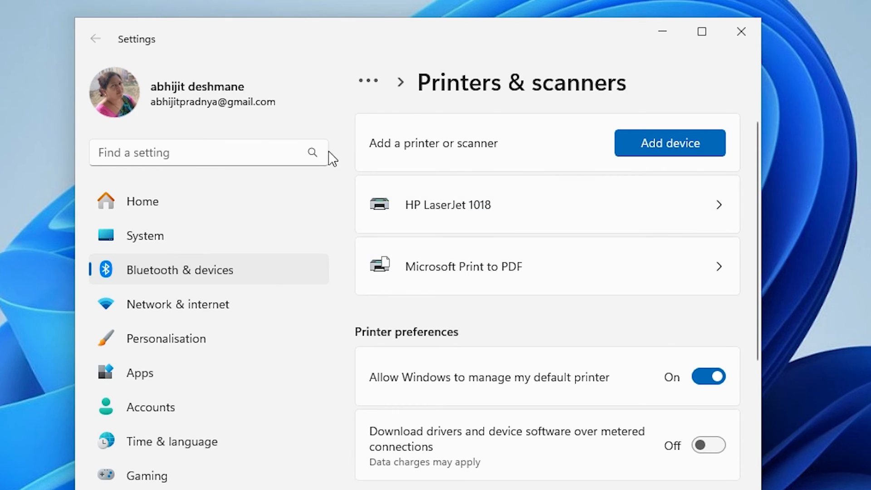
{"action": "mouse_move", "coordinate": [504, 211]}
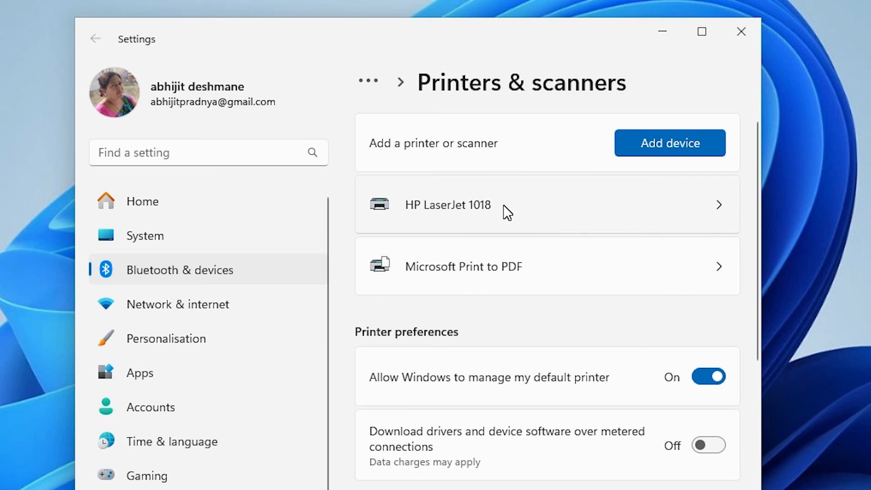